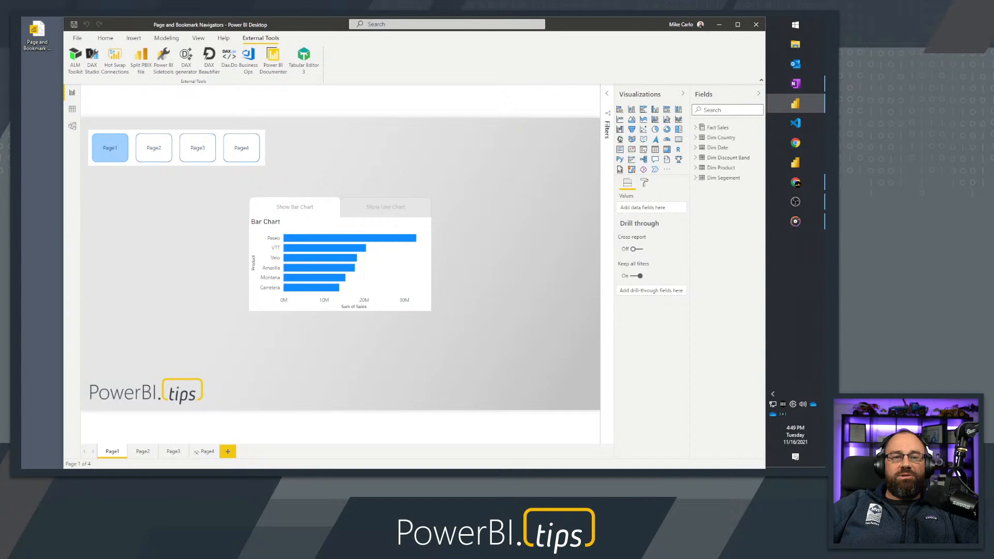
mouse_move(270, 115)
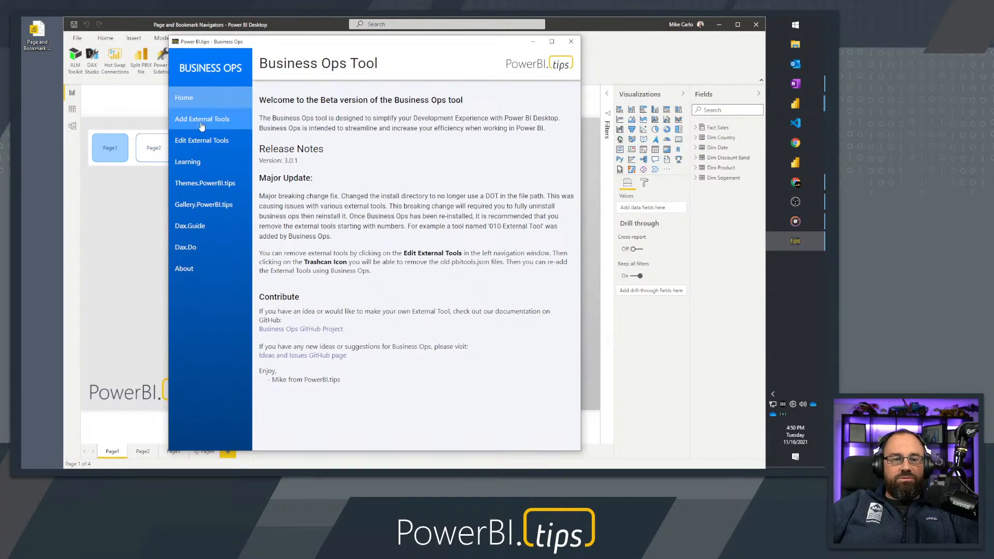
Step: Browse the Add External Tools list to confirm Hot Swap Connections and Split PBIX file are ticked, then close Business Ops
click(202, 118)
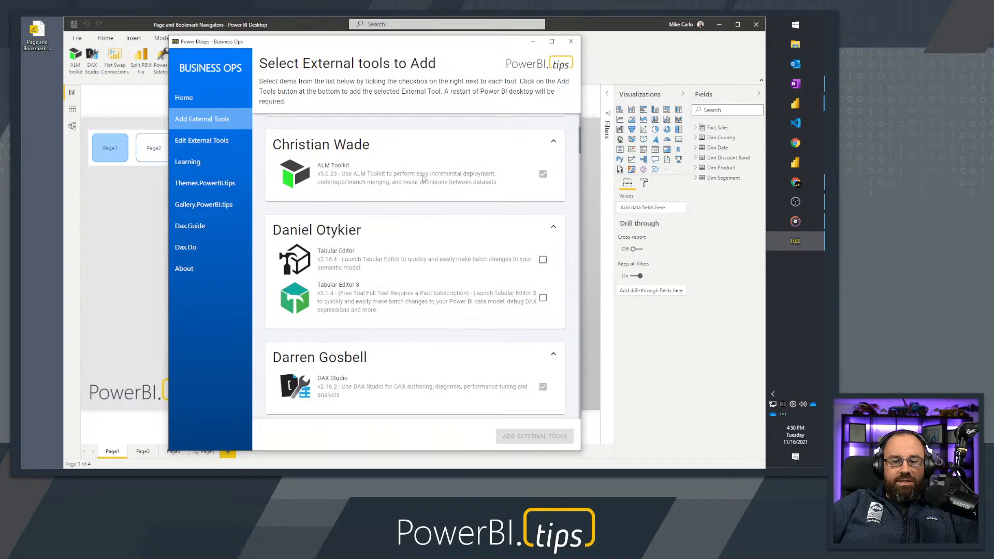
scroll(down, 3)
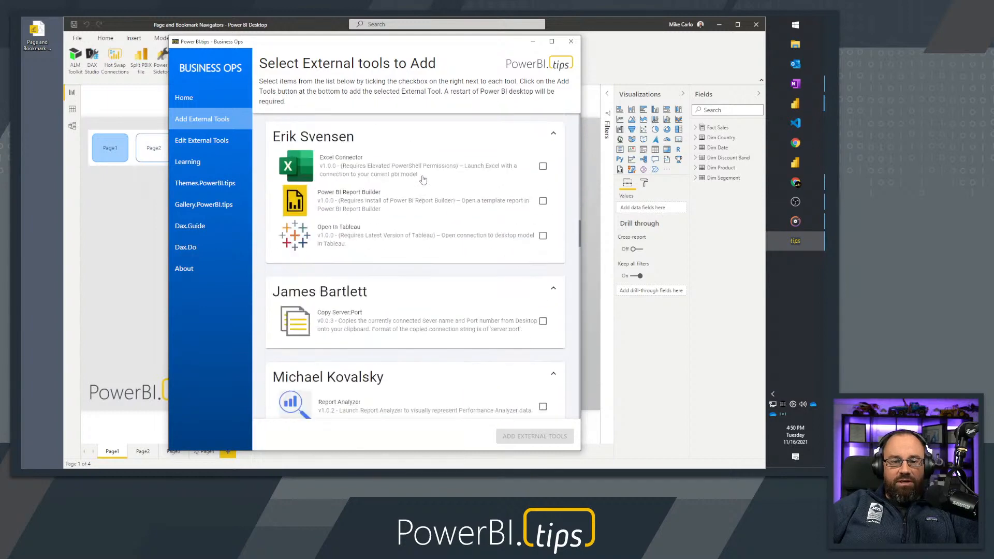
scroll(down, 3)
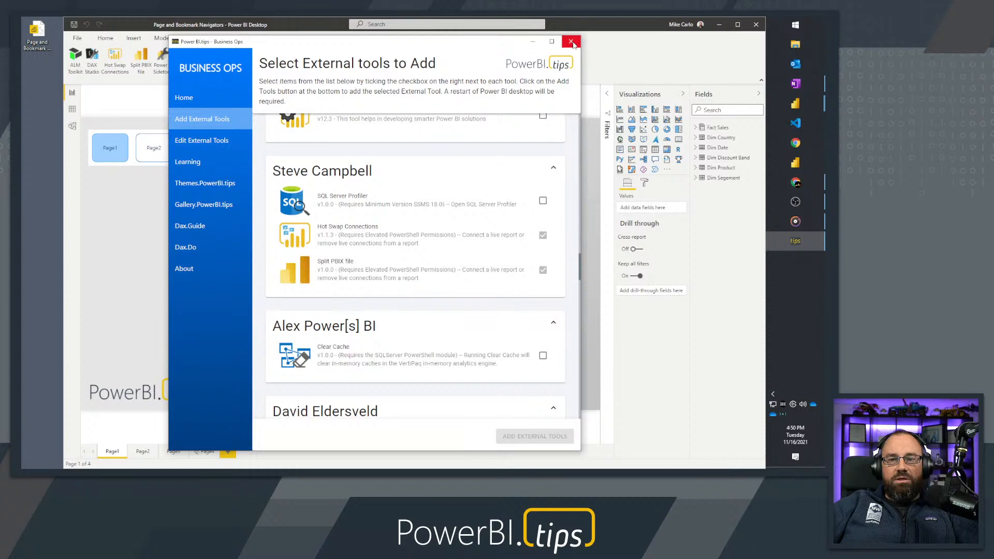
click(571, 42)
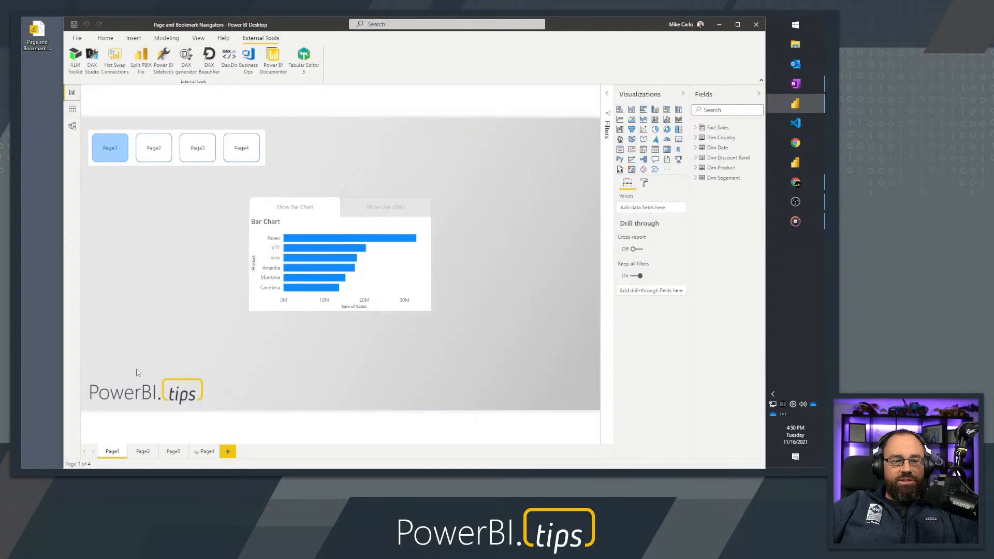
mouse_move(292, 177)
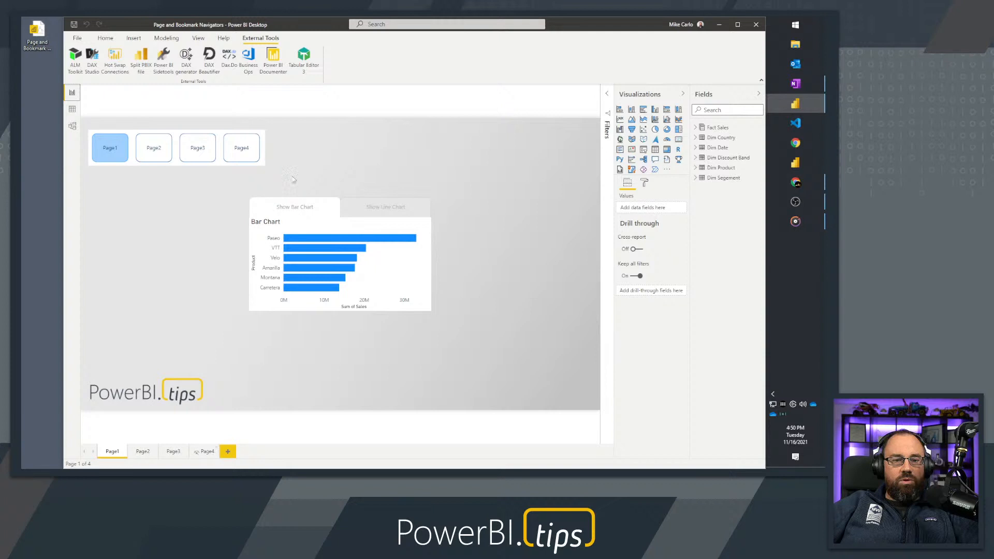
mouse_move(354, 145)
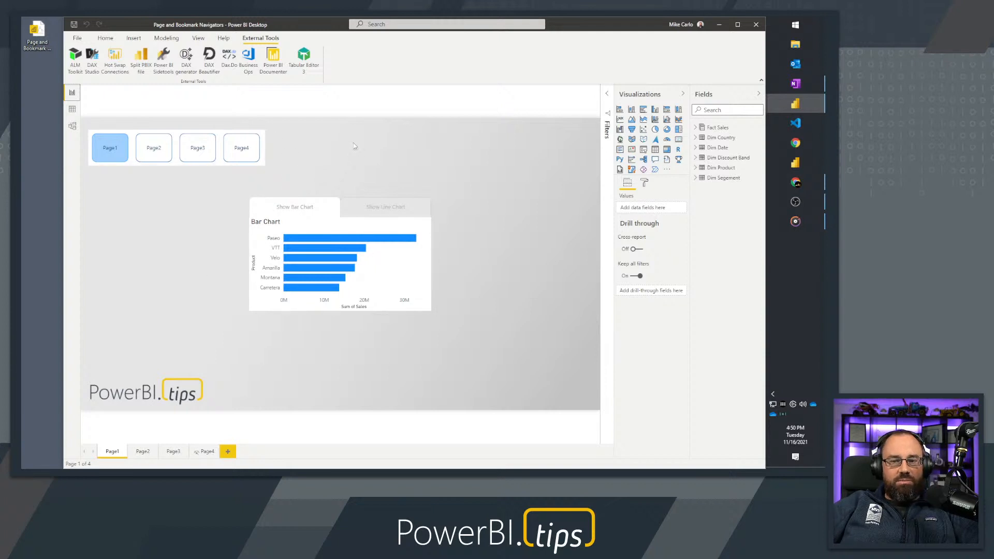
mouse_move(756, 24)
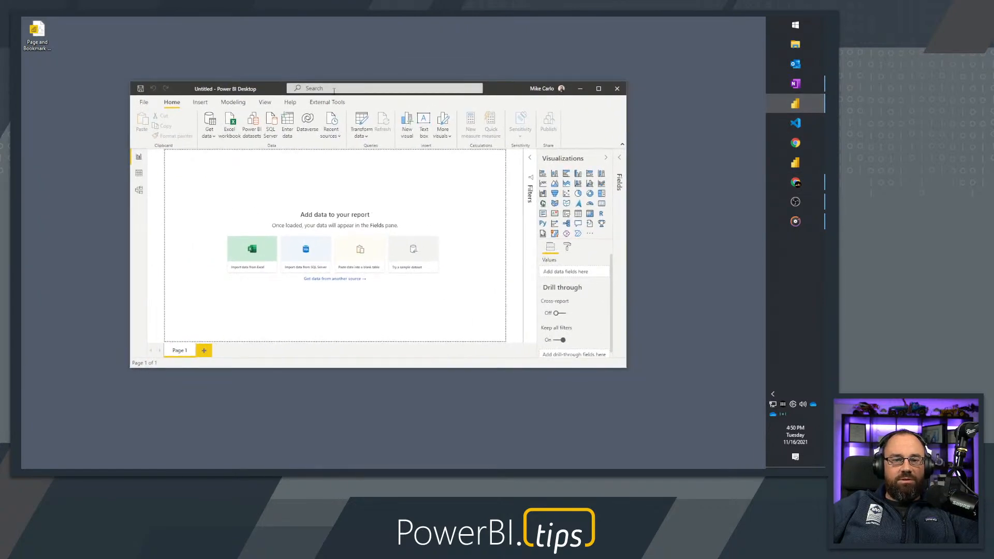
Step: Run Split PBIX file on Page and Bookmark Navigators.pbix to produce separate model and report files
click(326, 102)
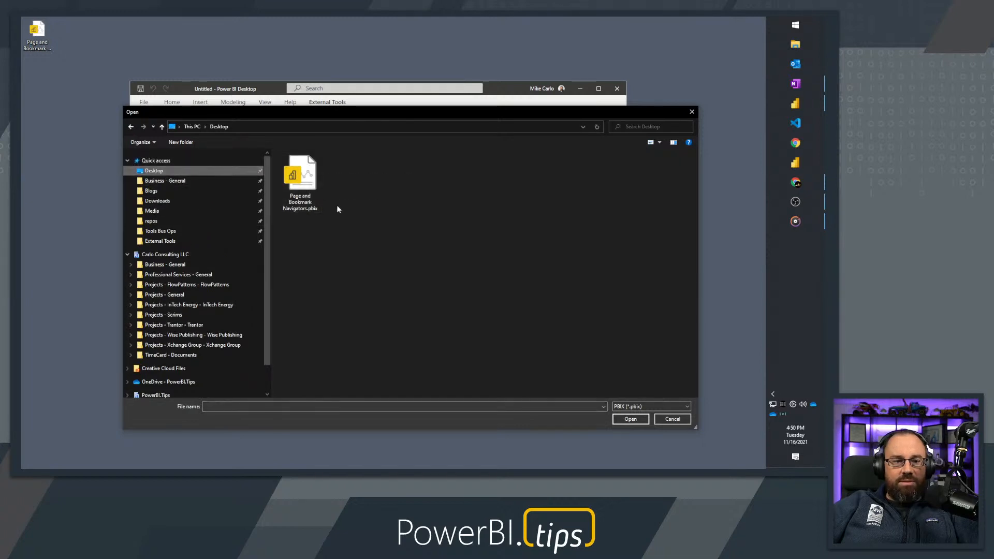
click(299, 174)
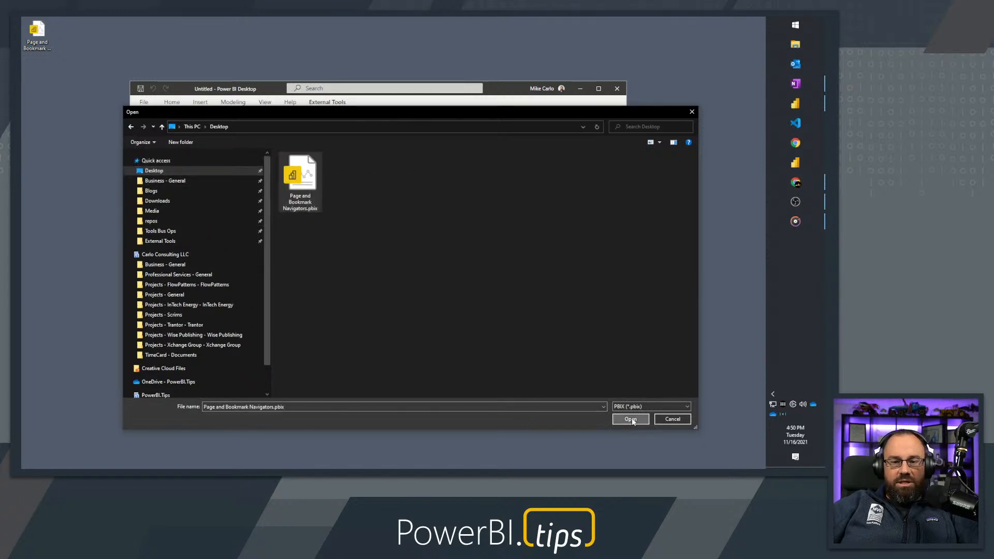
click(630, 420)
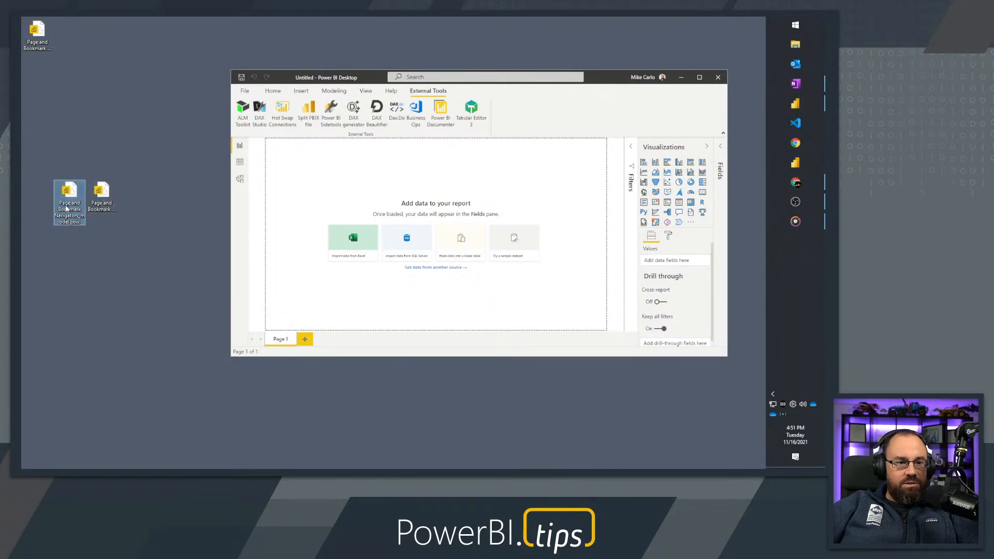
mouse_move(92, 287)
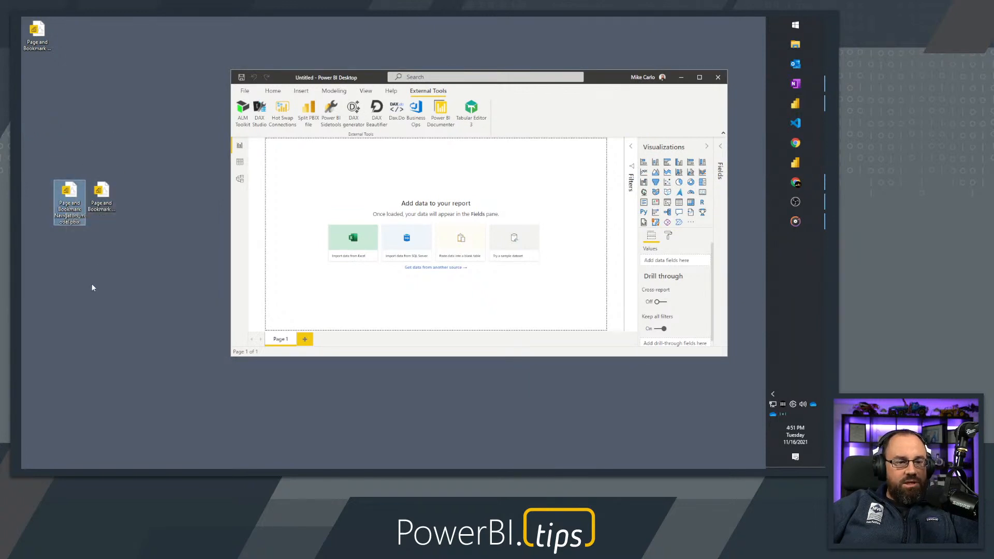
mouse_move(69, 200)
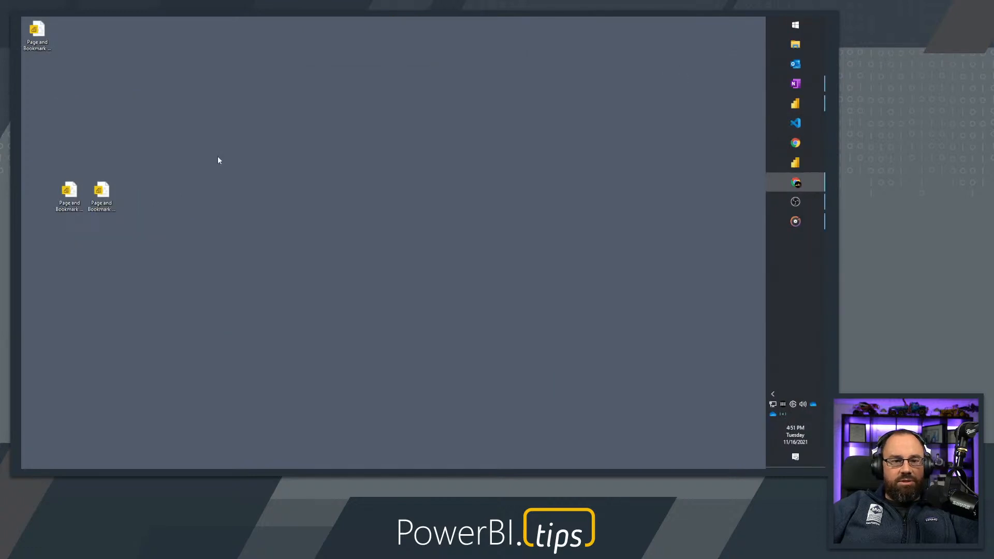
Step: Open the _model.pbix file to see its sales and dimension tables, then close it
double_click(68, 197)
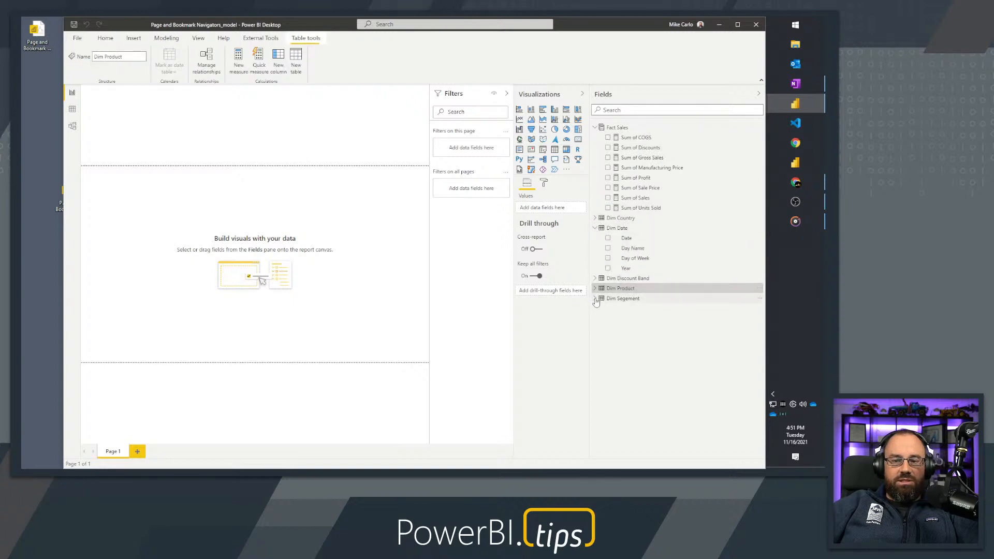
click(596, 298)
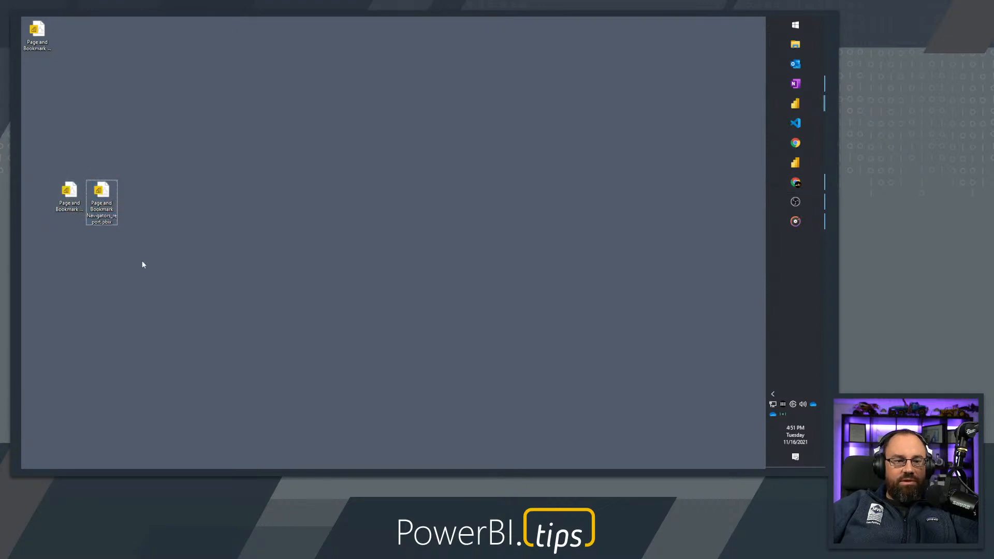
Step: Open the _report.pbix file and check Page1 and Page2 for the broken, data-less visuals
double_click(101, 197)
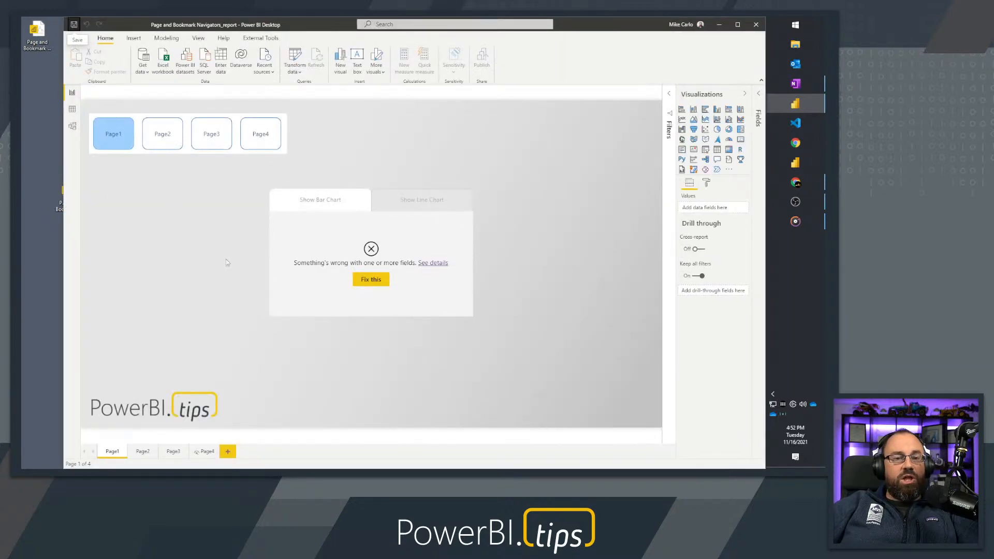
click(142, 450)
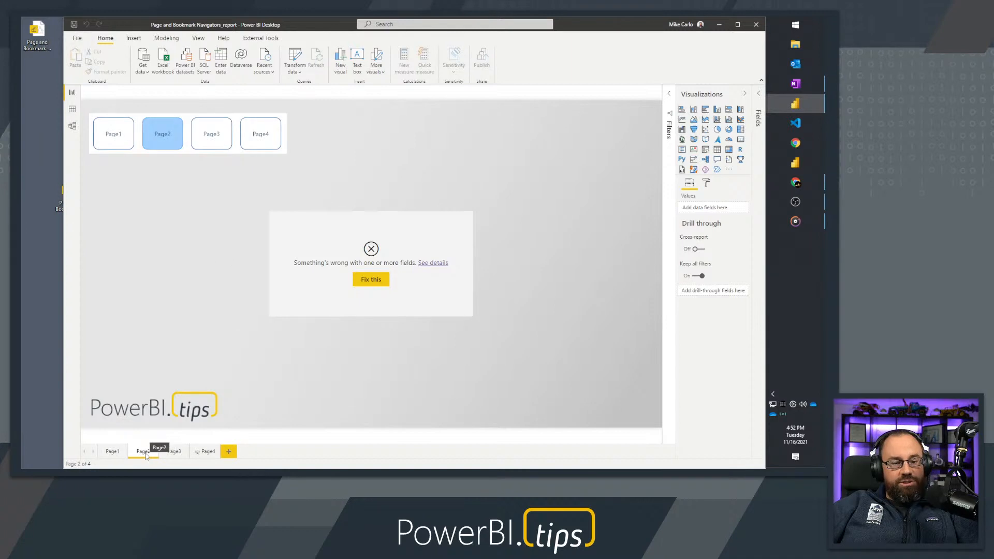
click(174, 450)
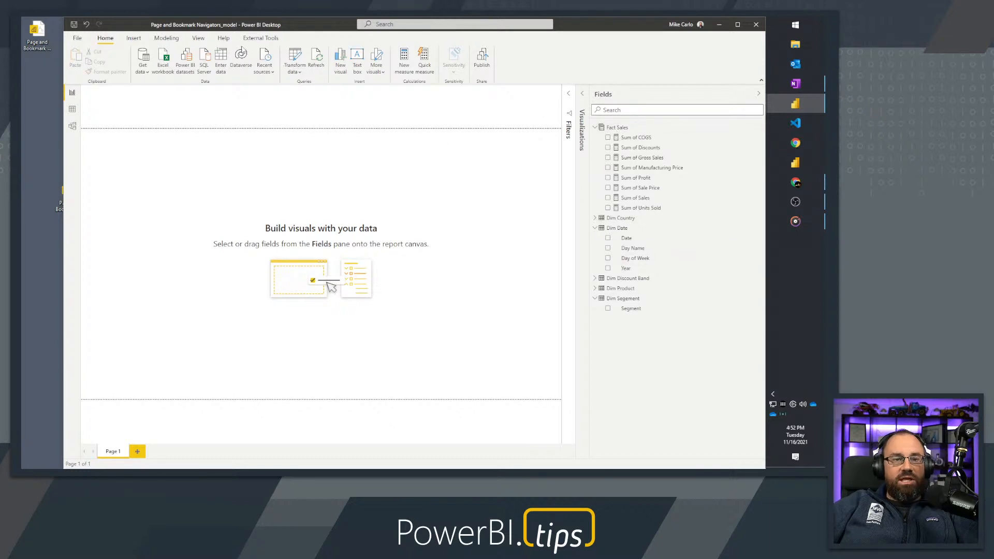
Step: Launch DAX Studio against the model file to get its server address localhost:59176, then minimize it
click(260, 37)
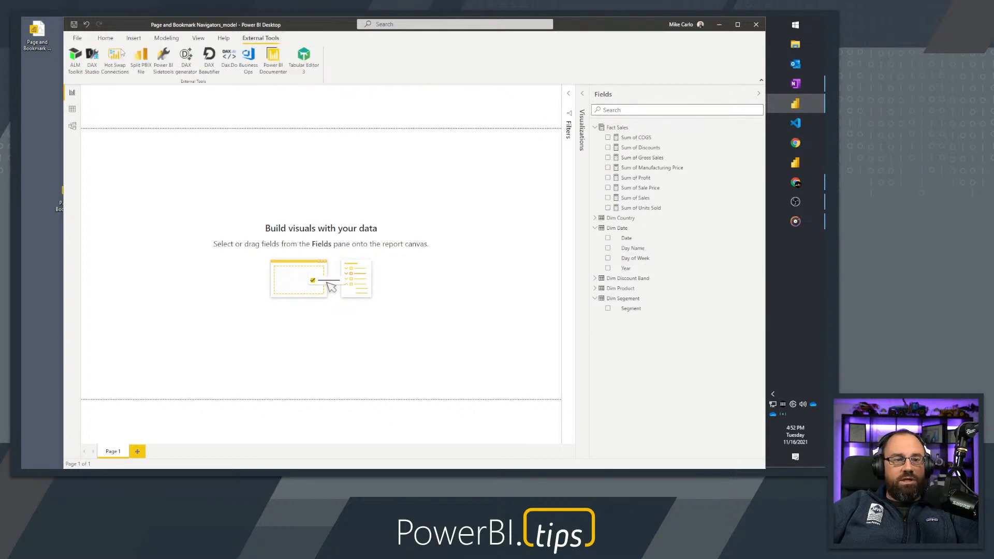
click(92, 57)
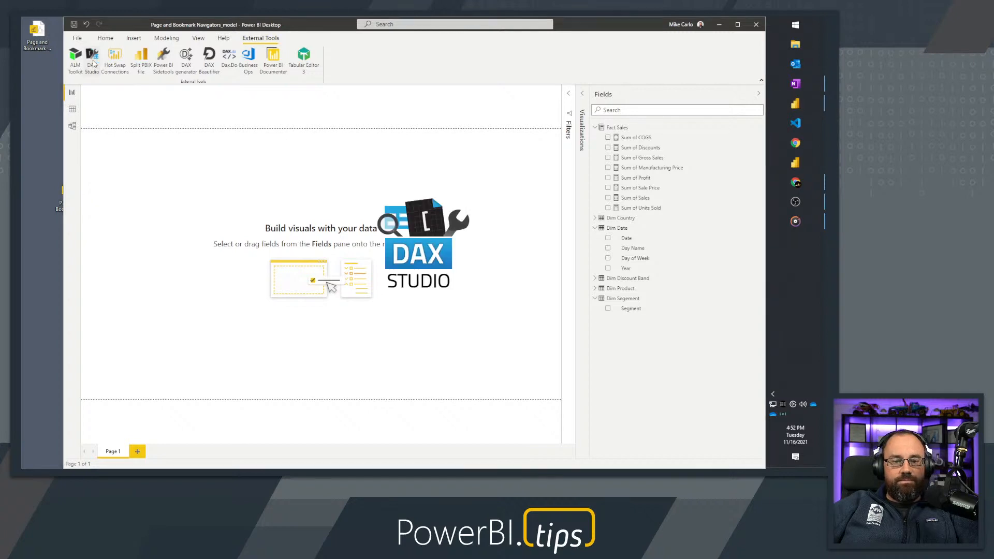
click(92, 57)
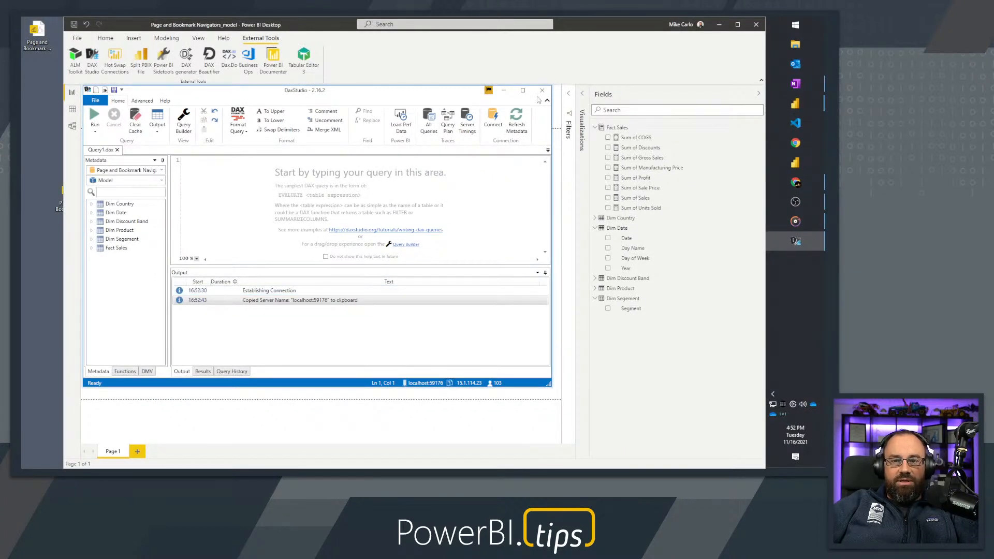
mouse_move(521, 90)
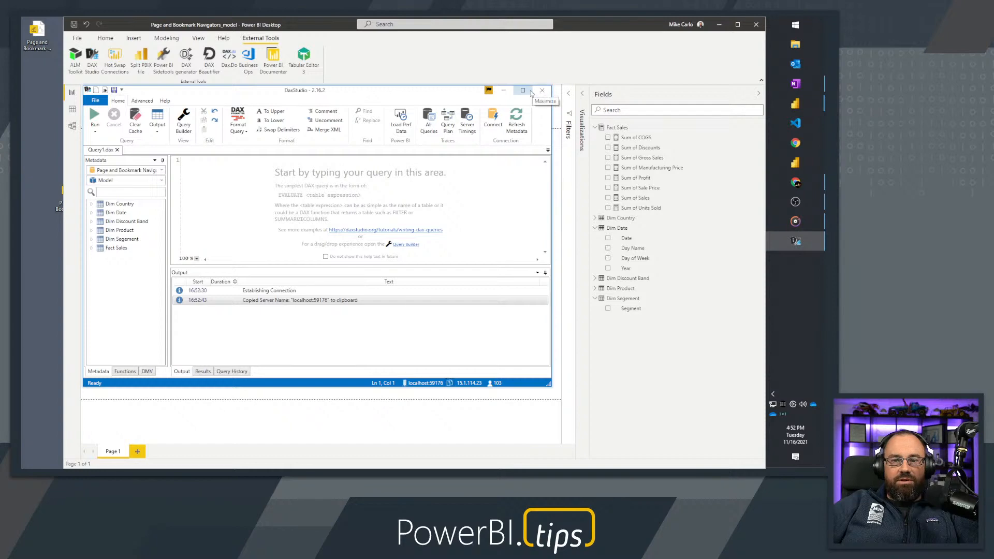
click(542, 90)
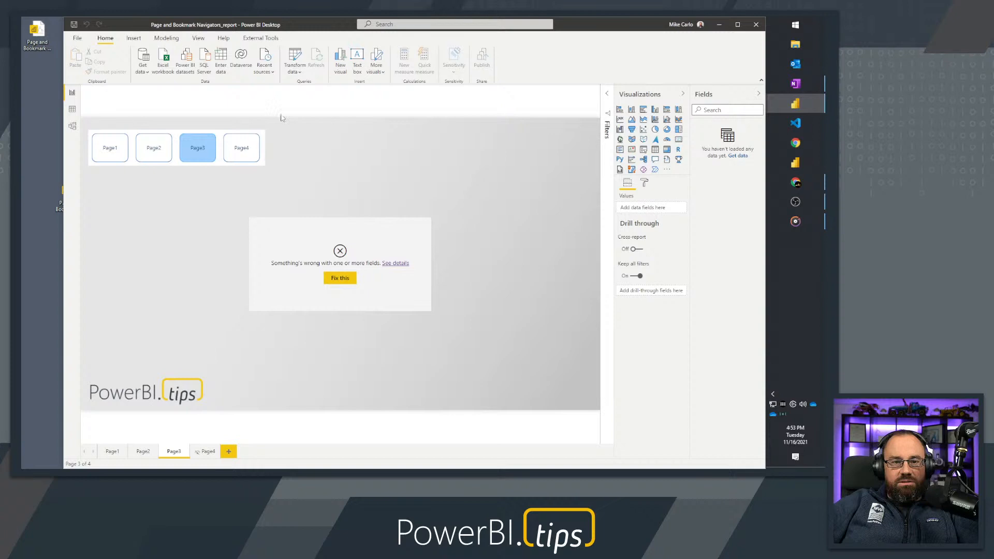
Step: Connect the report live via Analysis Services to localhost:59176 with Windows credentials and load its Model
click(142, 57)
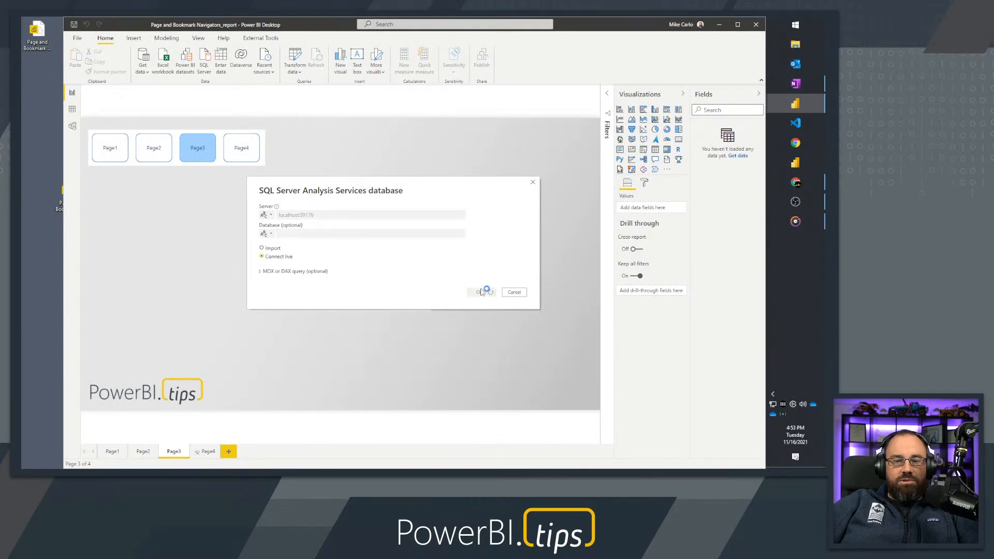
click(481, 292)
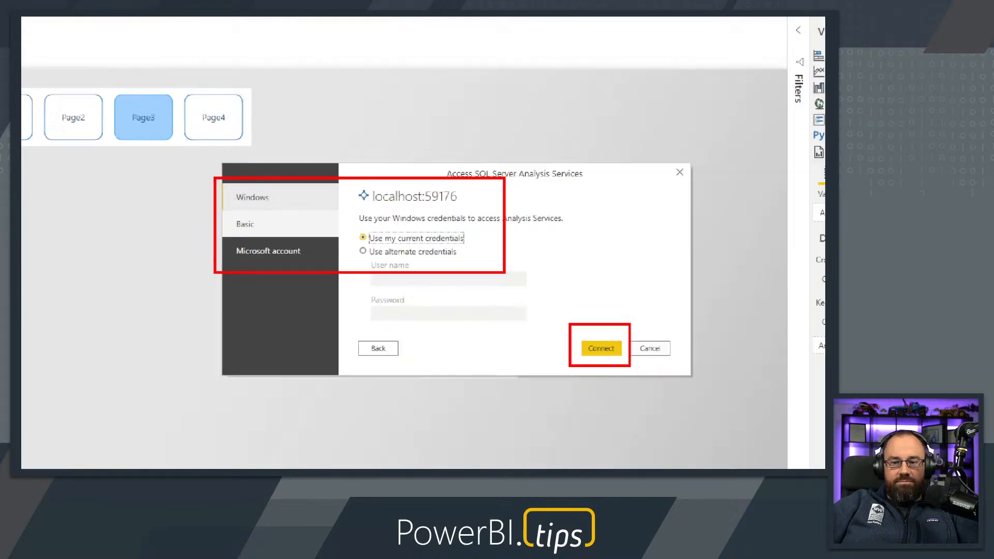
click(599, 347)
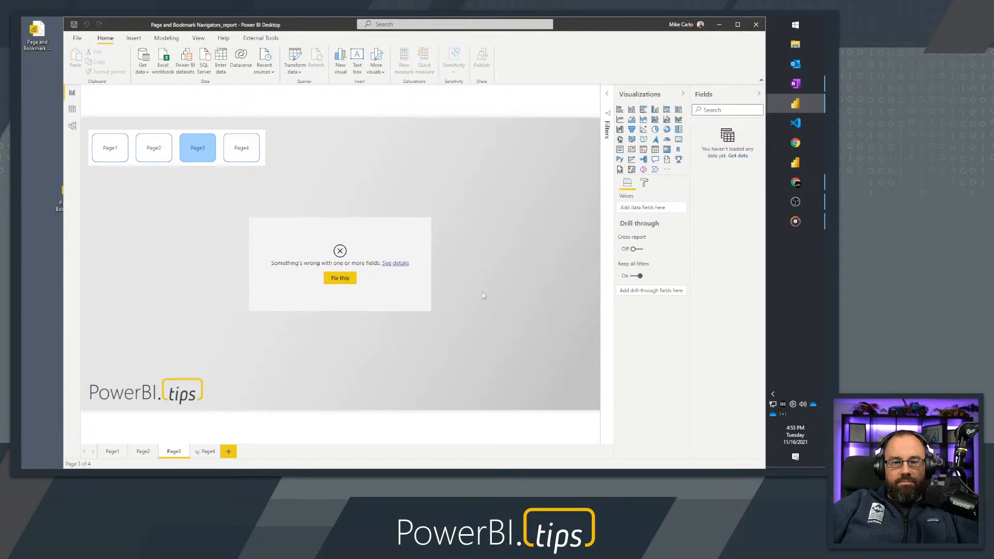
click(340, 277)
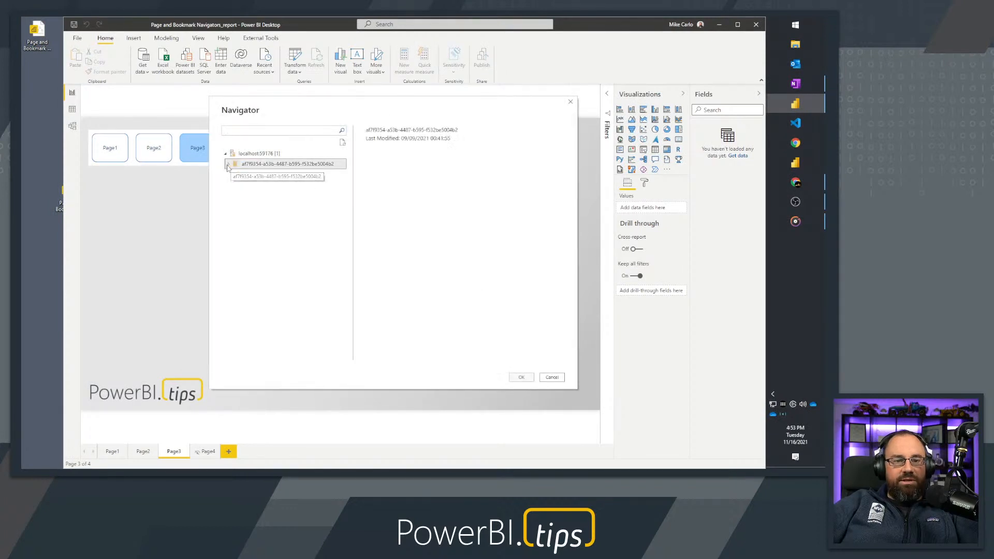
click(252, 174)
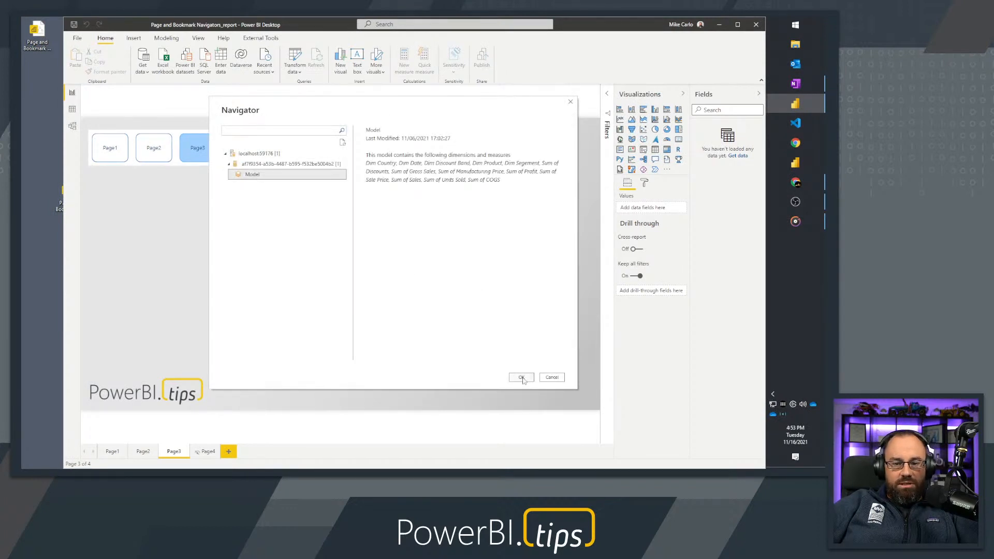
click(521, 377)
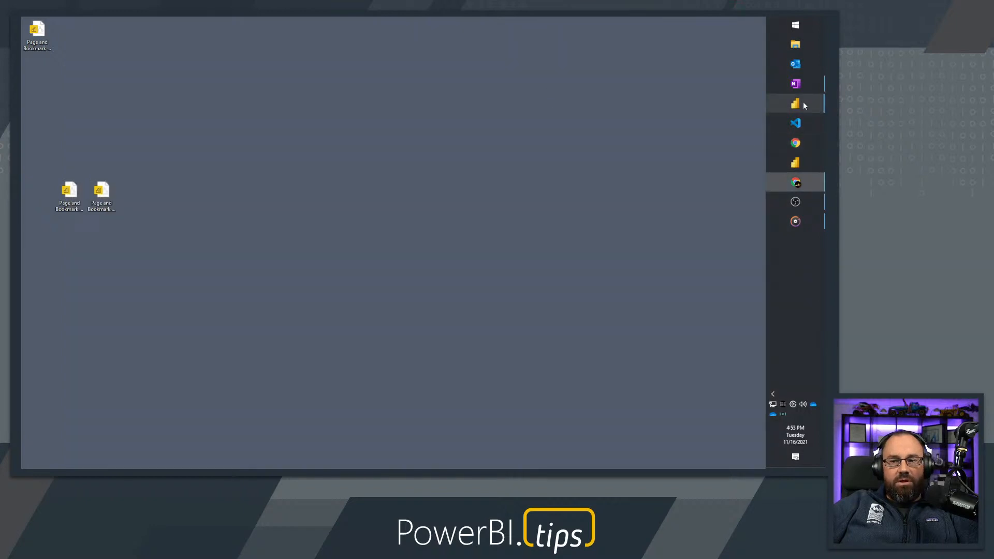
Step: Restore the model PBIX window from the taskbar and show its External Tools ribbon
click(795, 104)
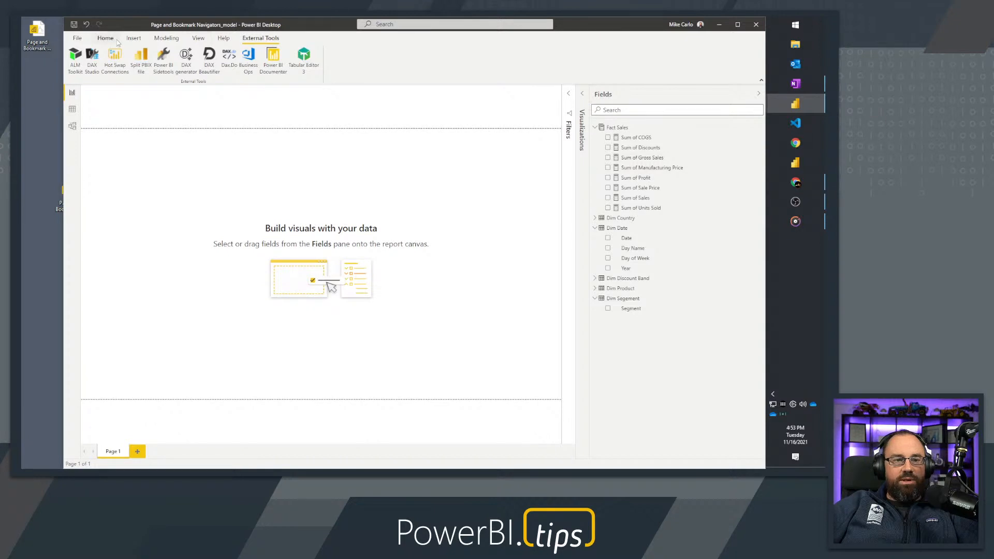
click(105, 39)
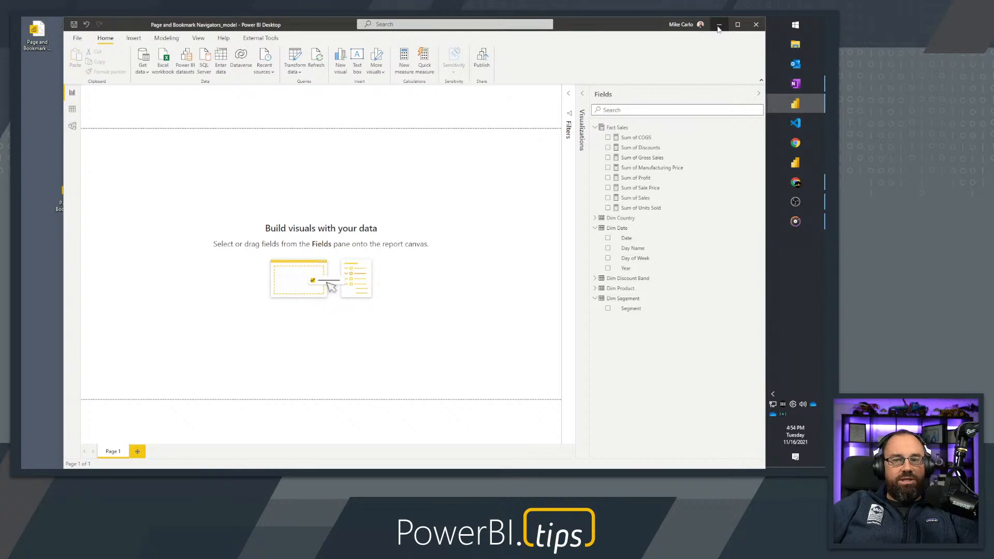
click(719, 25)
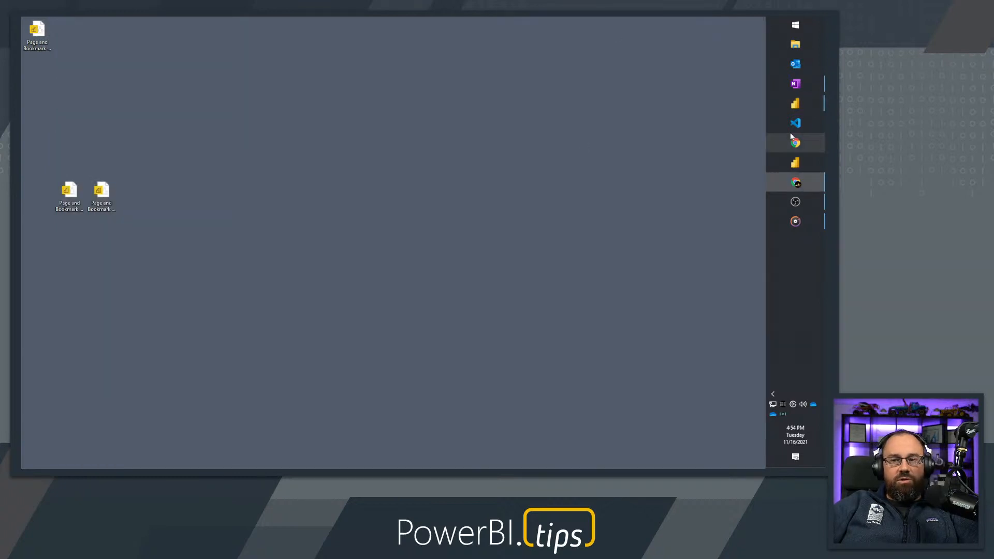
click(795, 104)
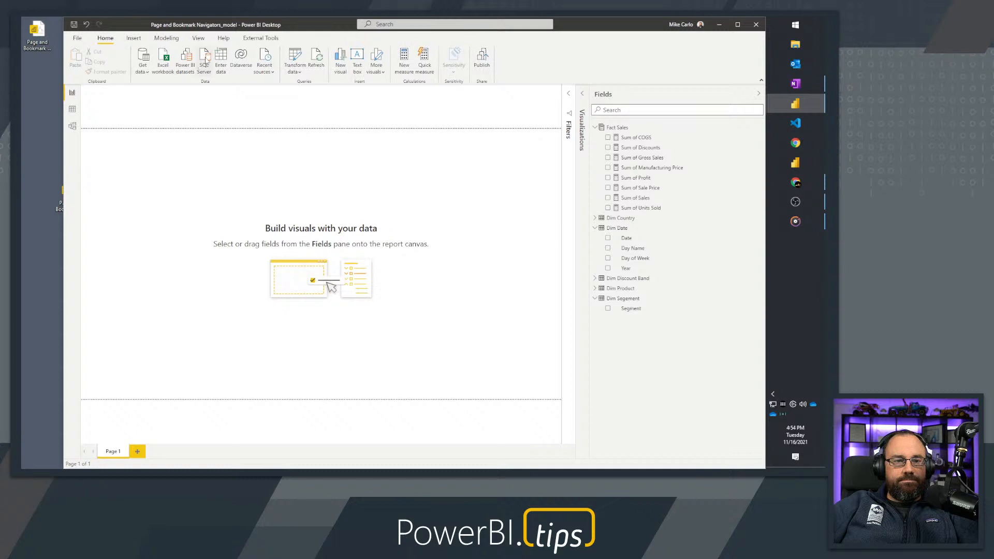
click(260, 38)
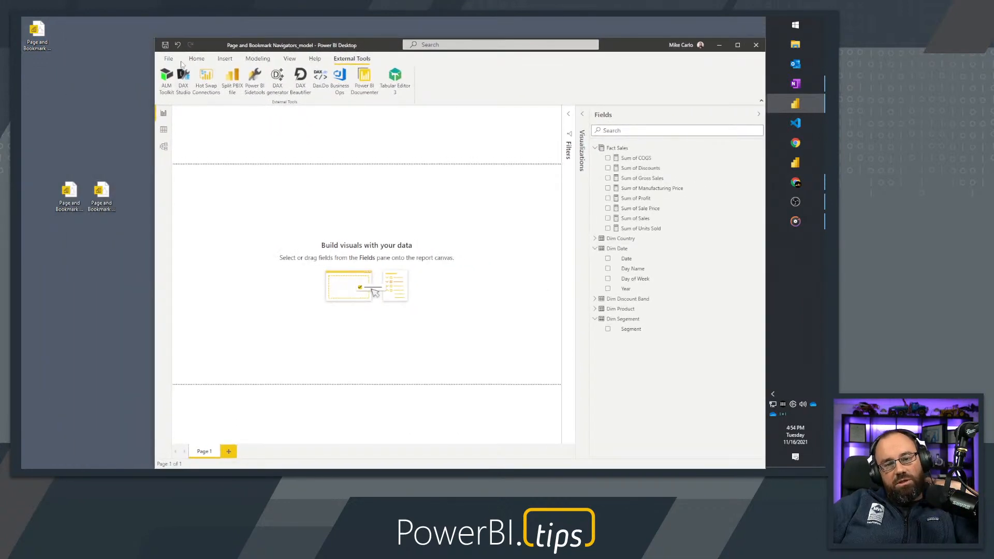
Step: Use Hot Swap Connections to overwrite Page and Bookmark Navigators_report.pbix, removing its live connection
click(205, 80)
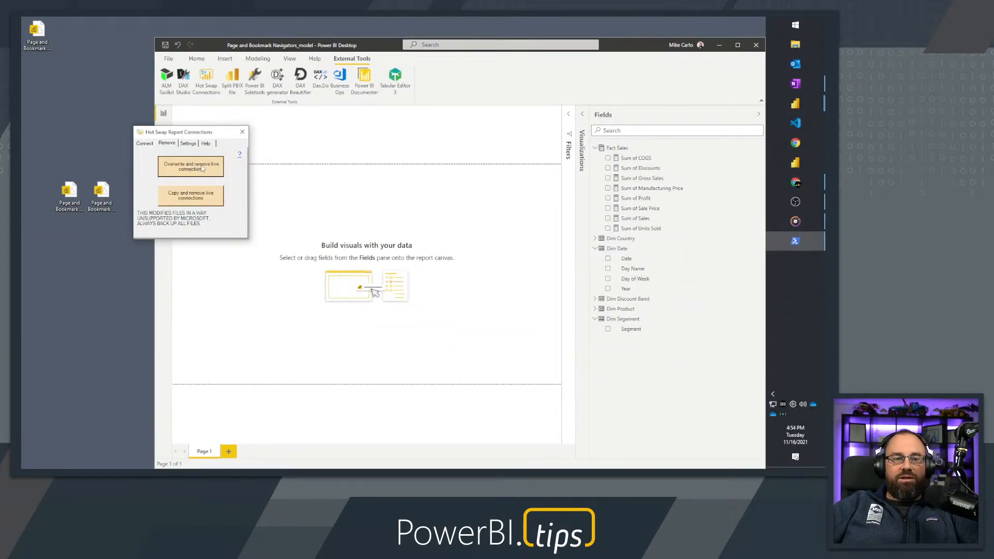
click(191, 166)
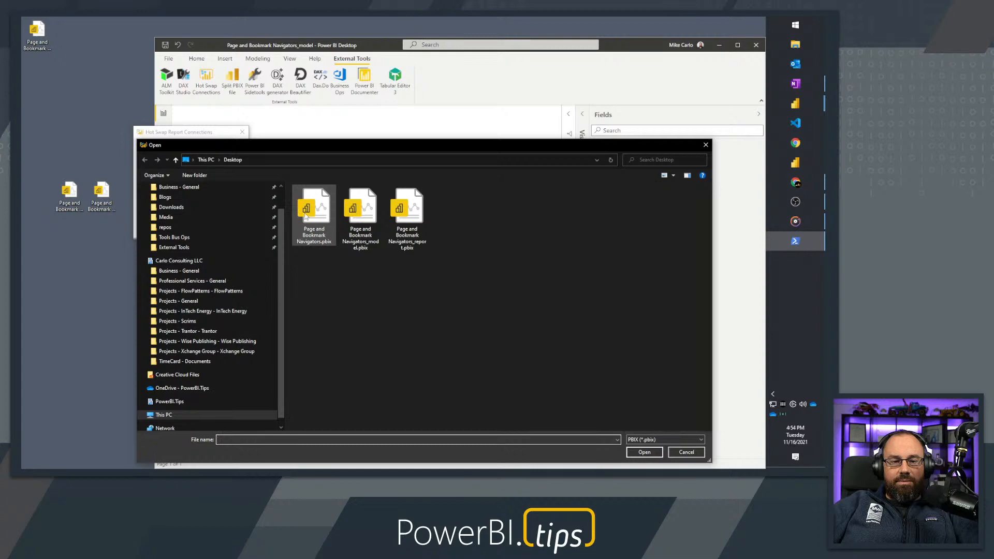
click(406, 206)
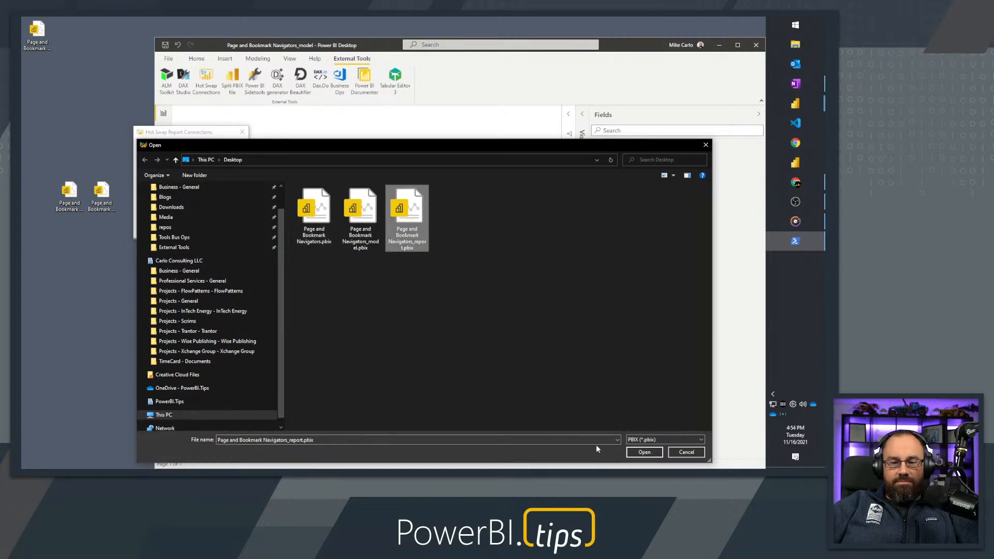
click(643, 452)
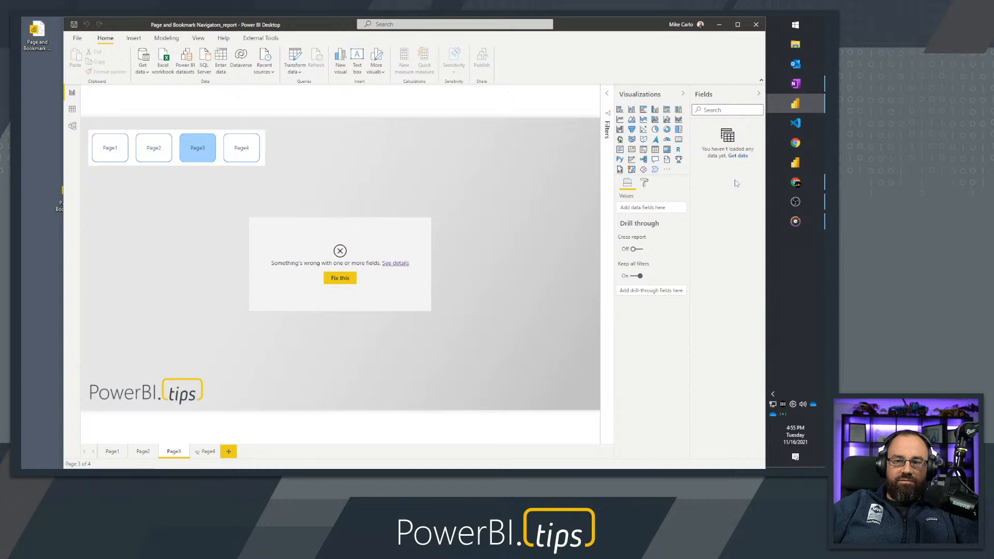
mouse_move(405, 134)
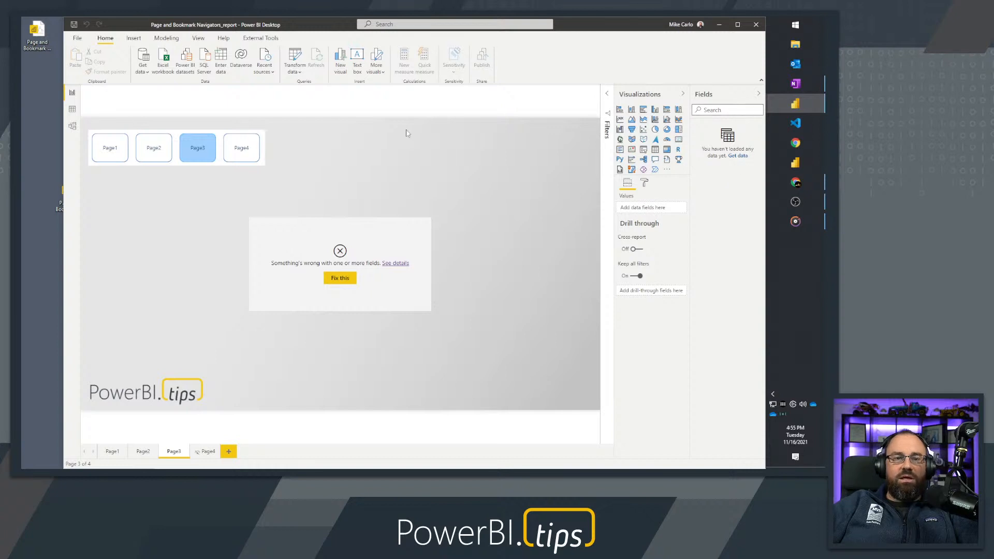
Step: Connect the report live to the published Star Model Power BI dataset
click(142, 59)
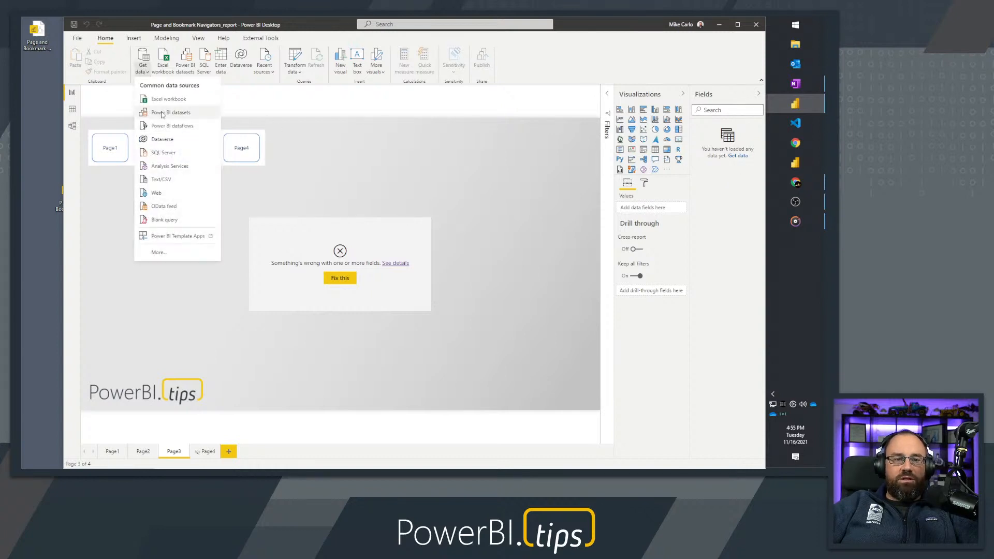
mouse_move(168, 112)
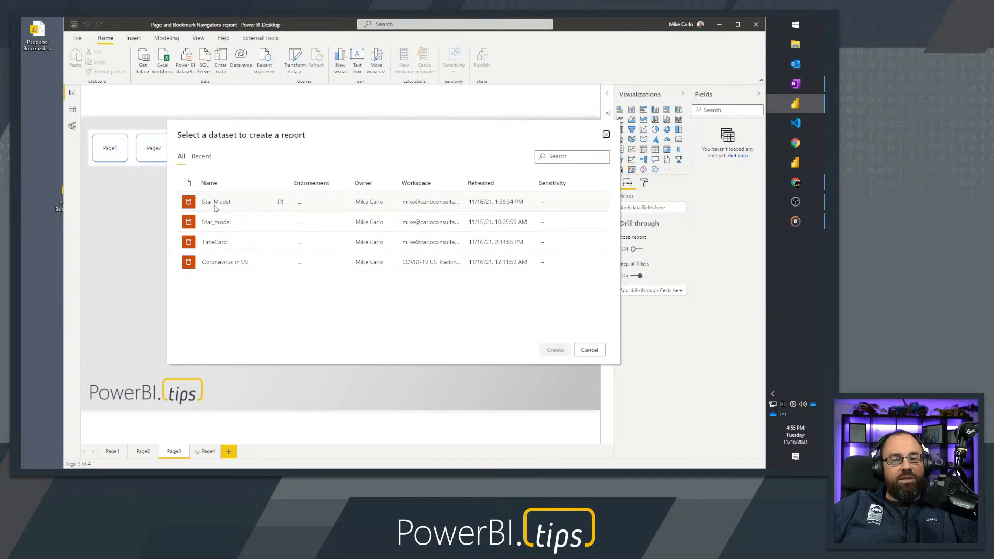
click(215, 202)
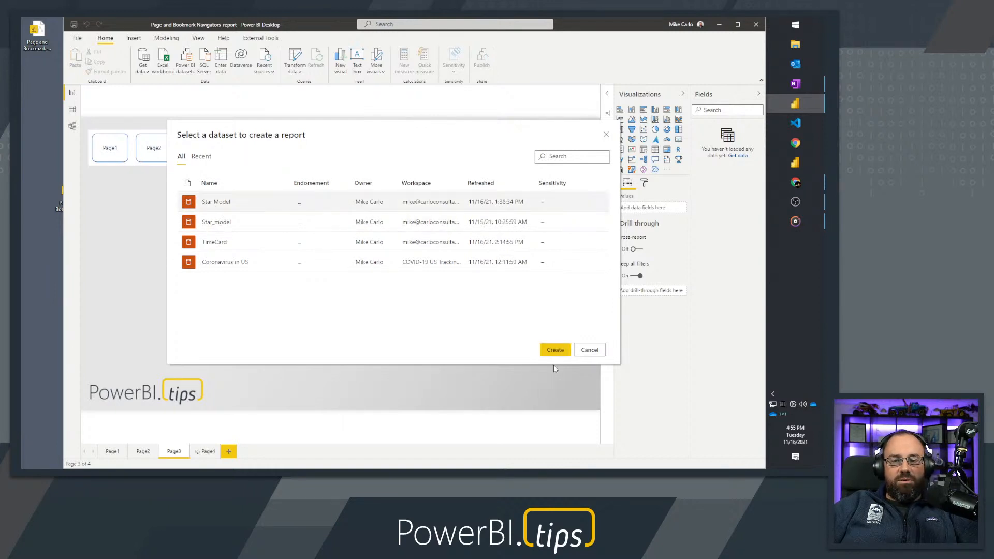
click(553, 348)
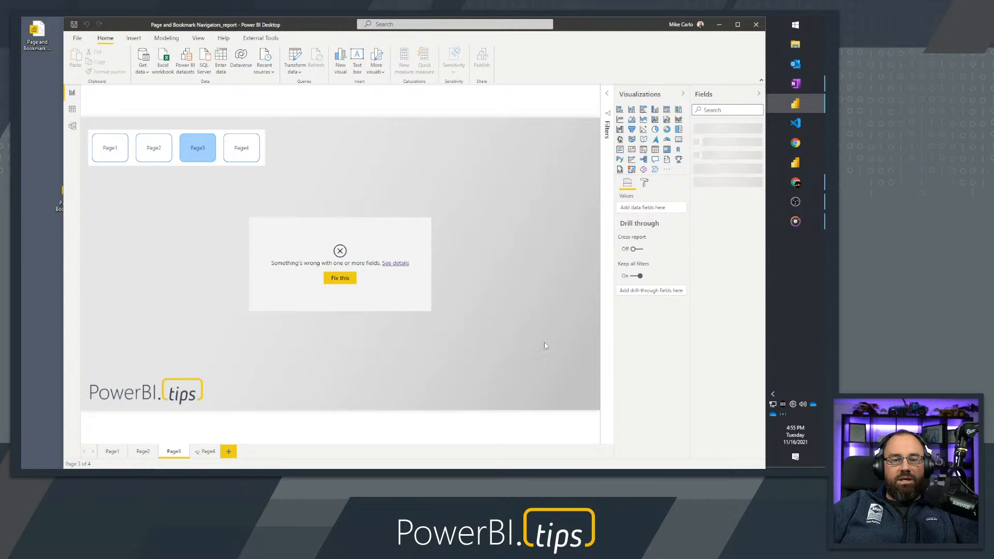
Step: Check Page2 and Page1 to see the charts now rendering with data
click(315, 58)
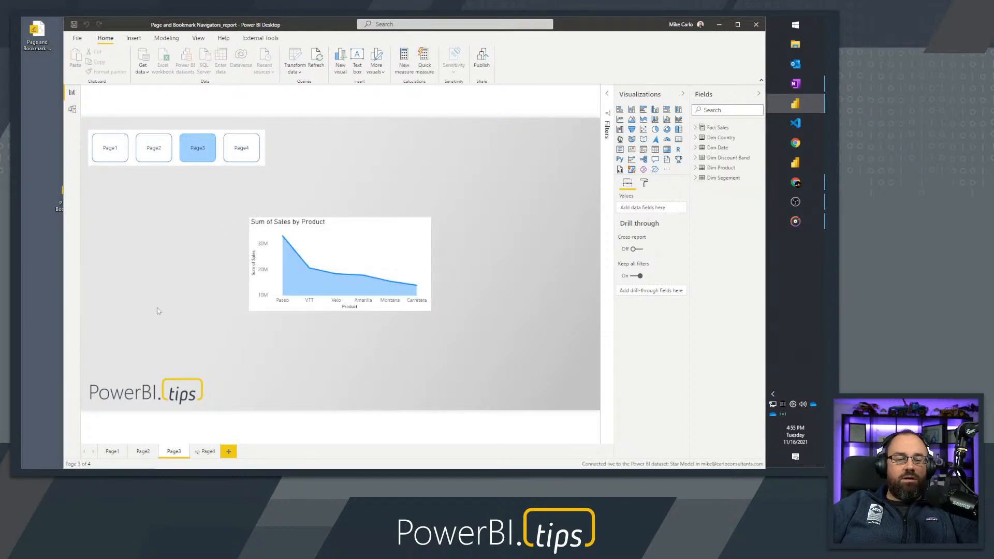
click(143, 450)
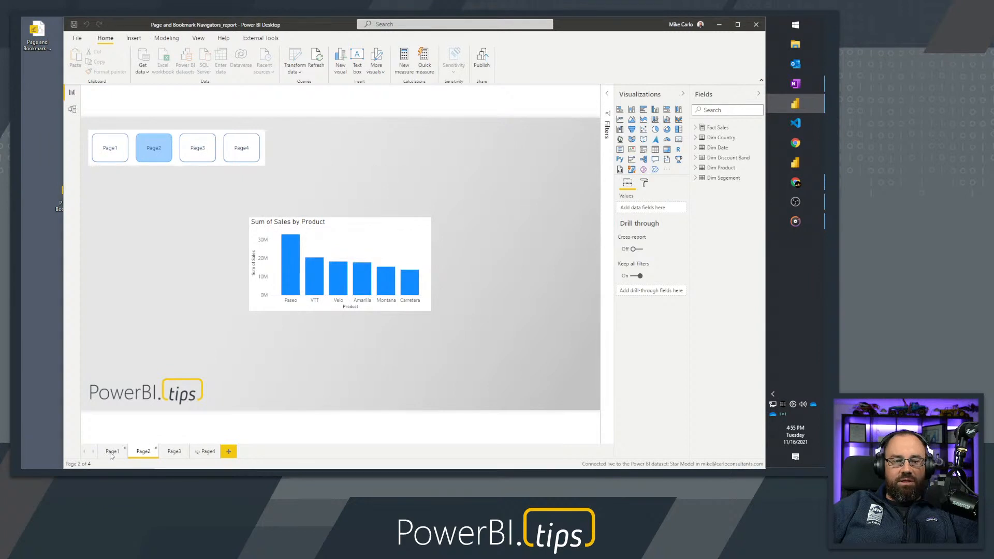
click(112, 450)
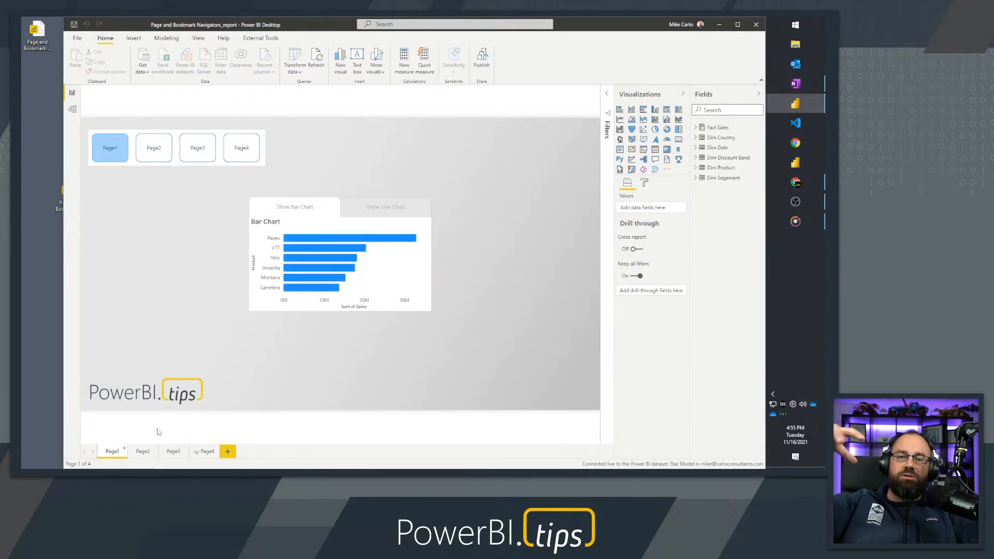